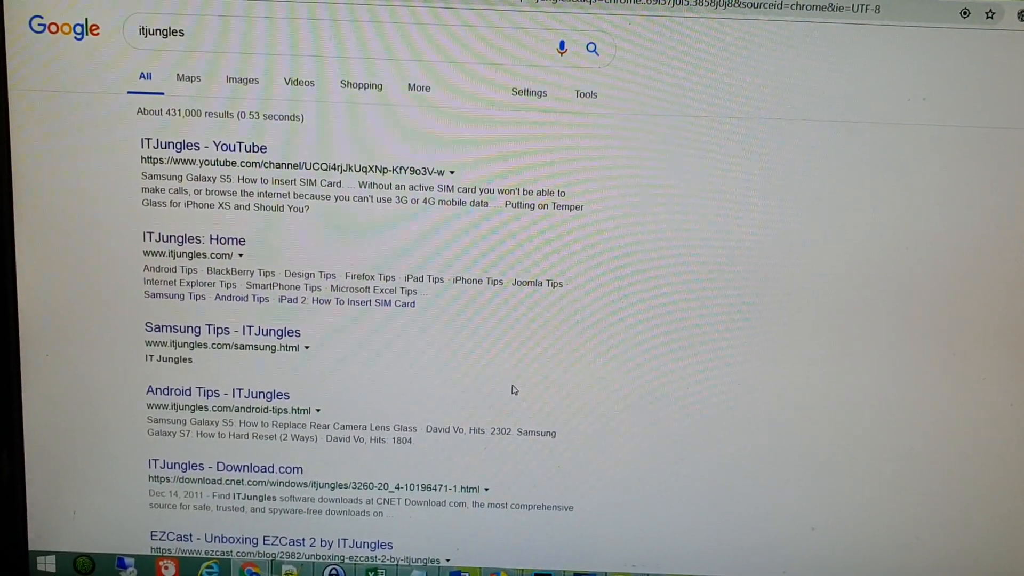
# - Lower the Magnifier zoom step by step with the minus button toward 100%
pyautogui.scroll(3)
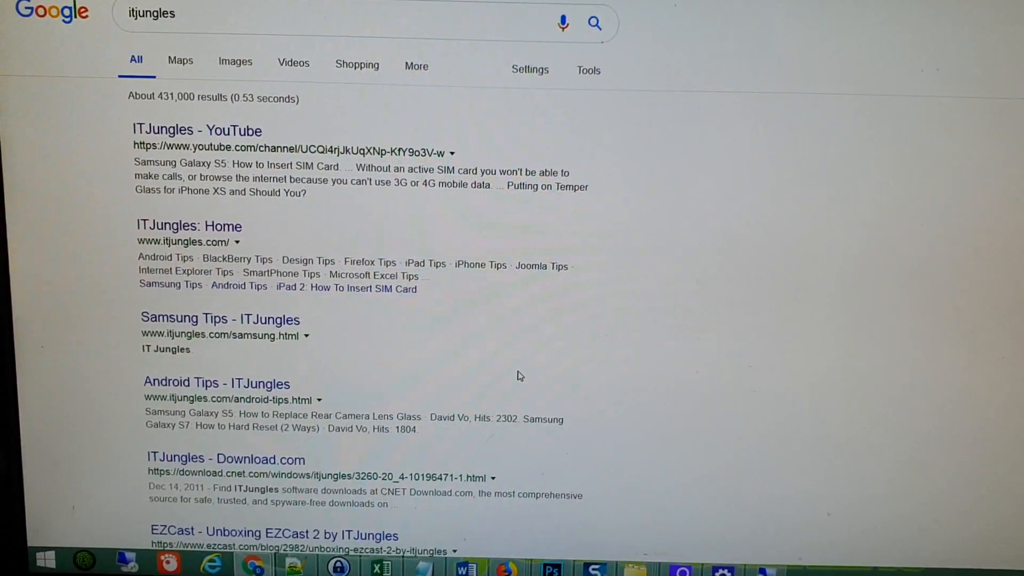
pyautogui.scroll(-3)
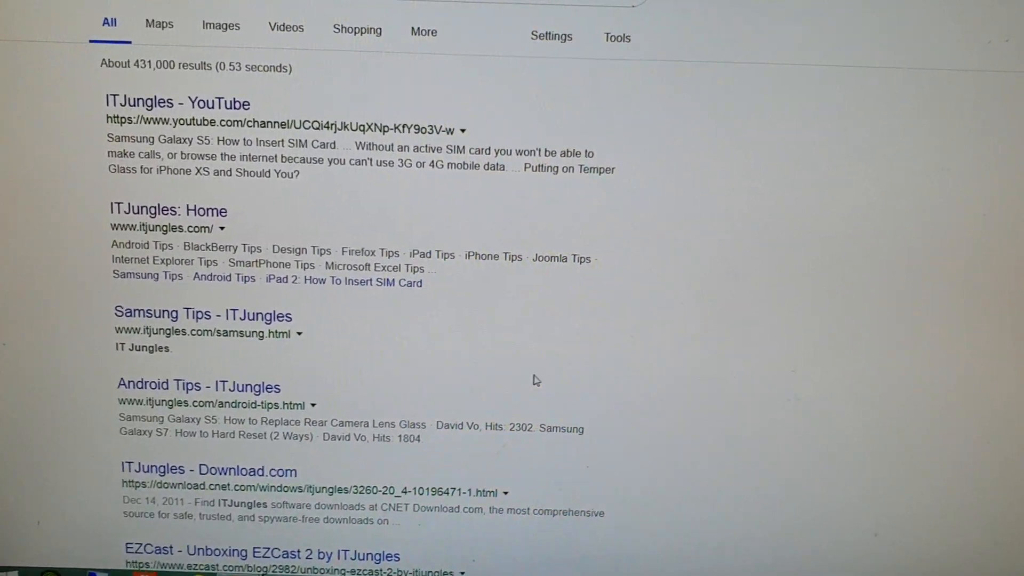
pyautogui.scroll(-3)
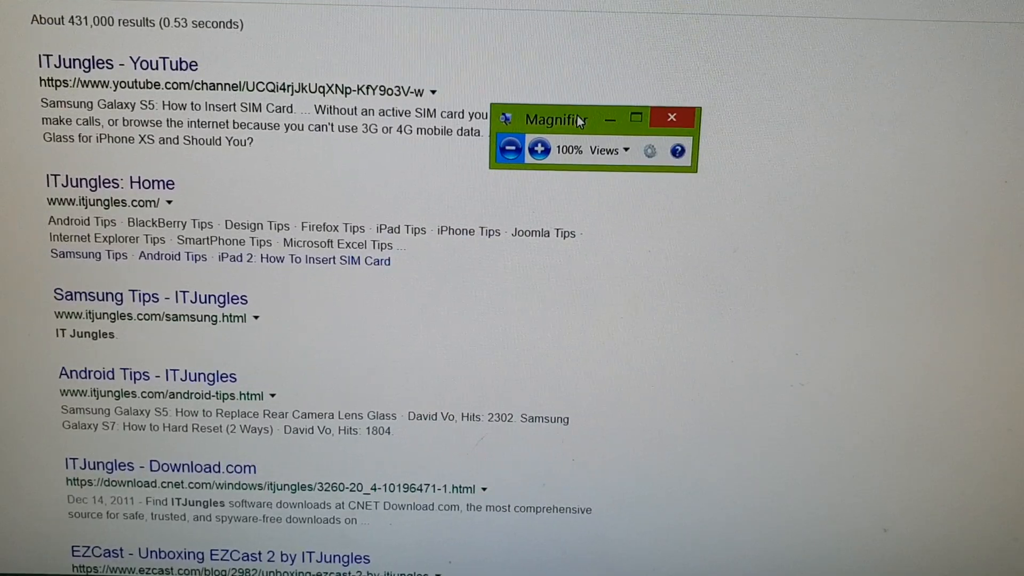
pyautogui.click(540, 149)
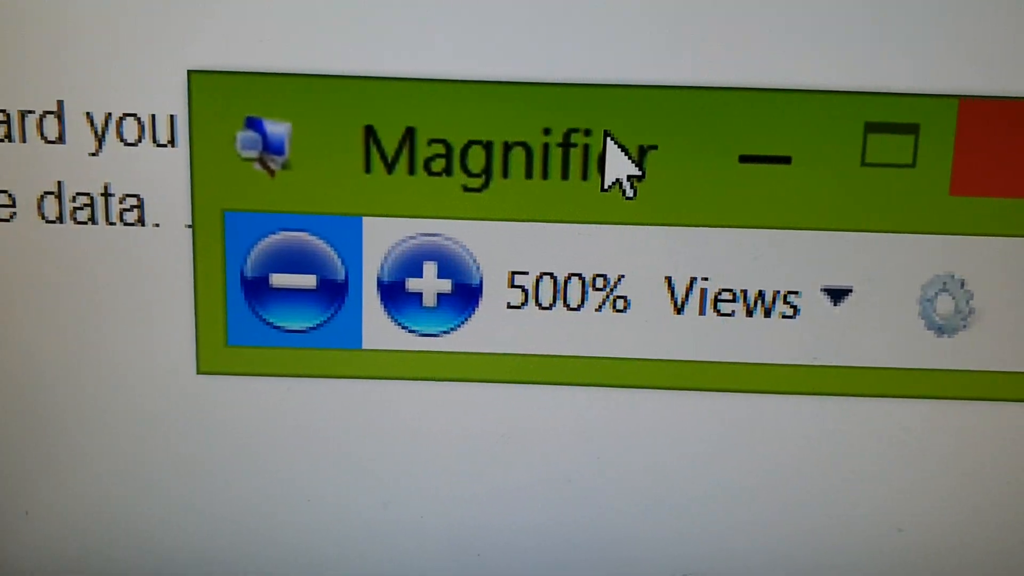
pyautogui.click(295, 280)
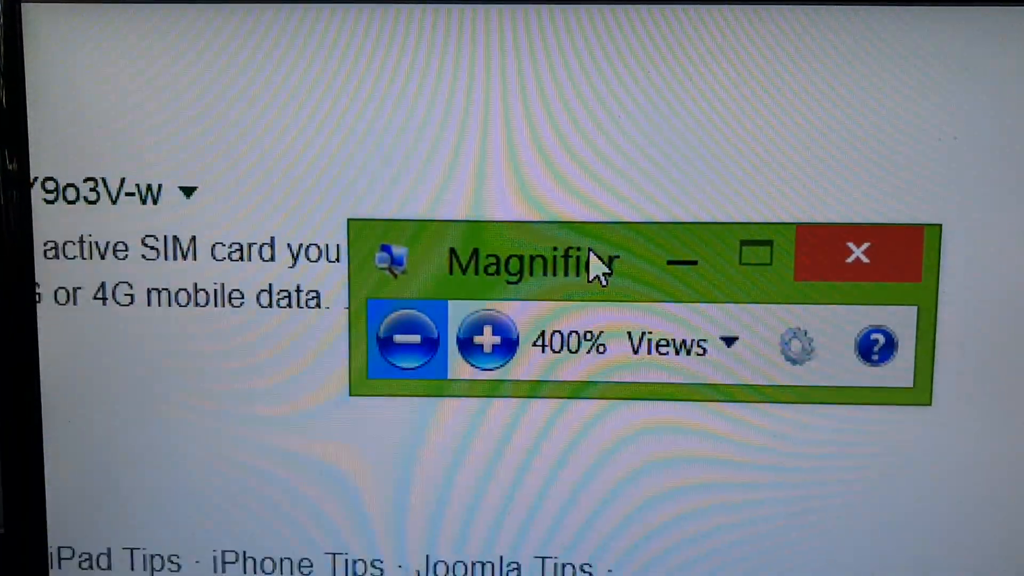
pyautogui.click(406, 339)
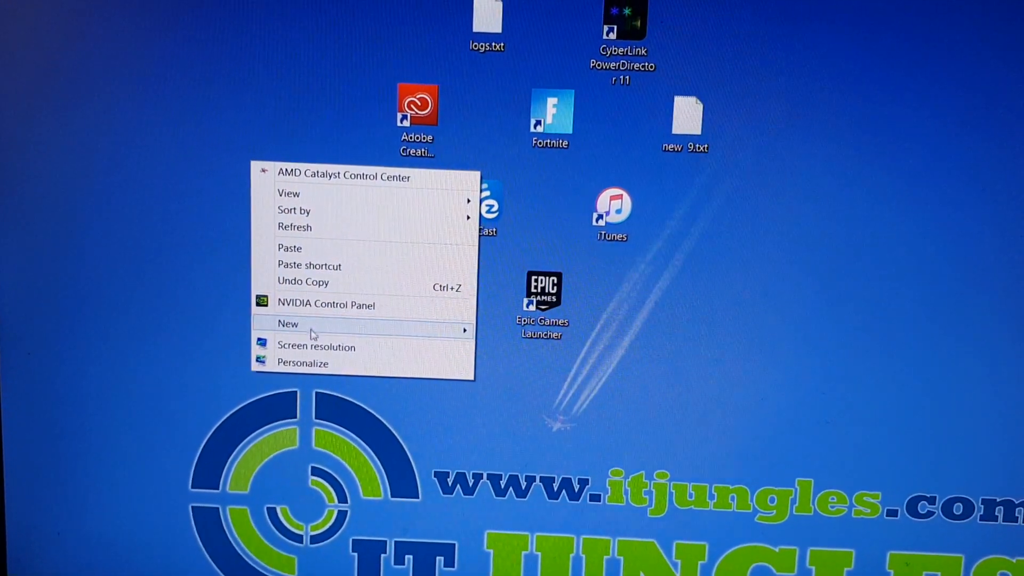
# - Bring up Screen Resolution settings from the desktop context menu
pyautogui.click(92, 274)
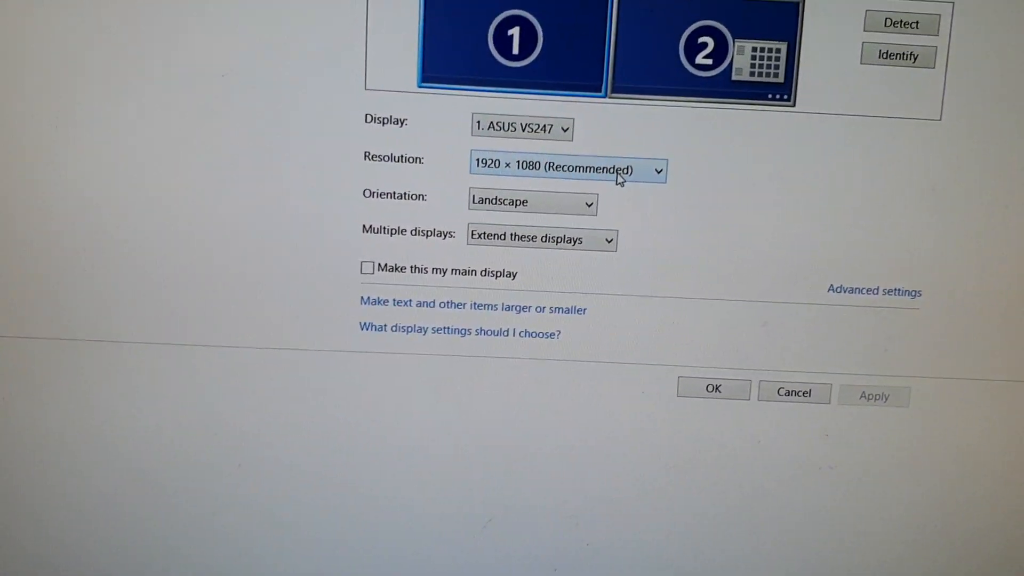
# - Check the Resolution dropdown shows 1920 × 1080 (Recommended) for the main display
pyautogui.click(566, 170)
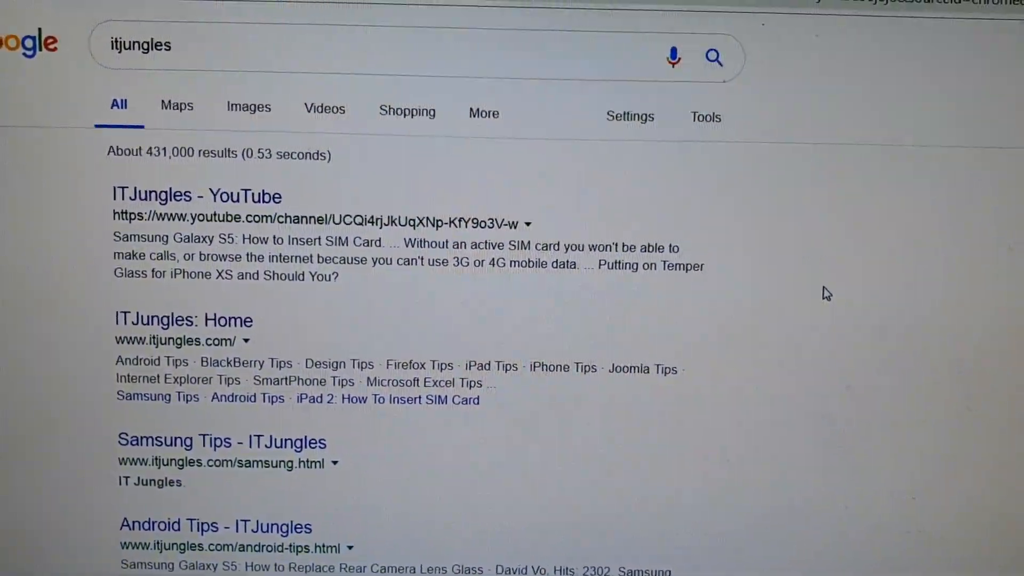
pyautogui.scroll(-3)
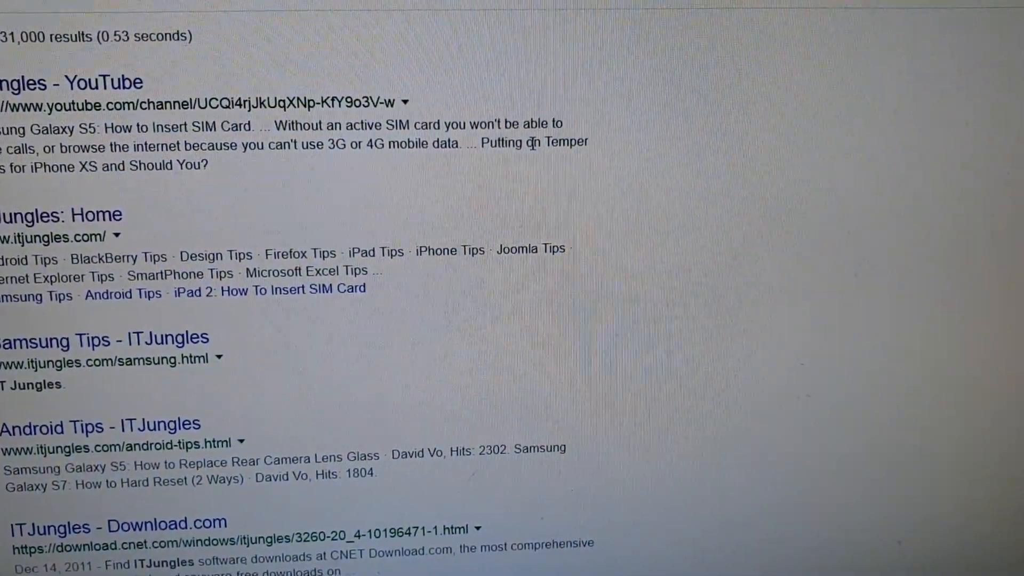